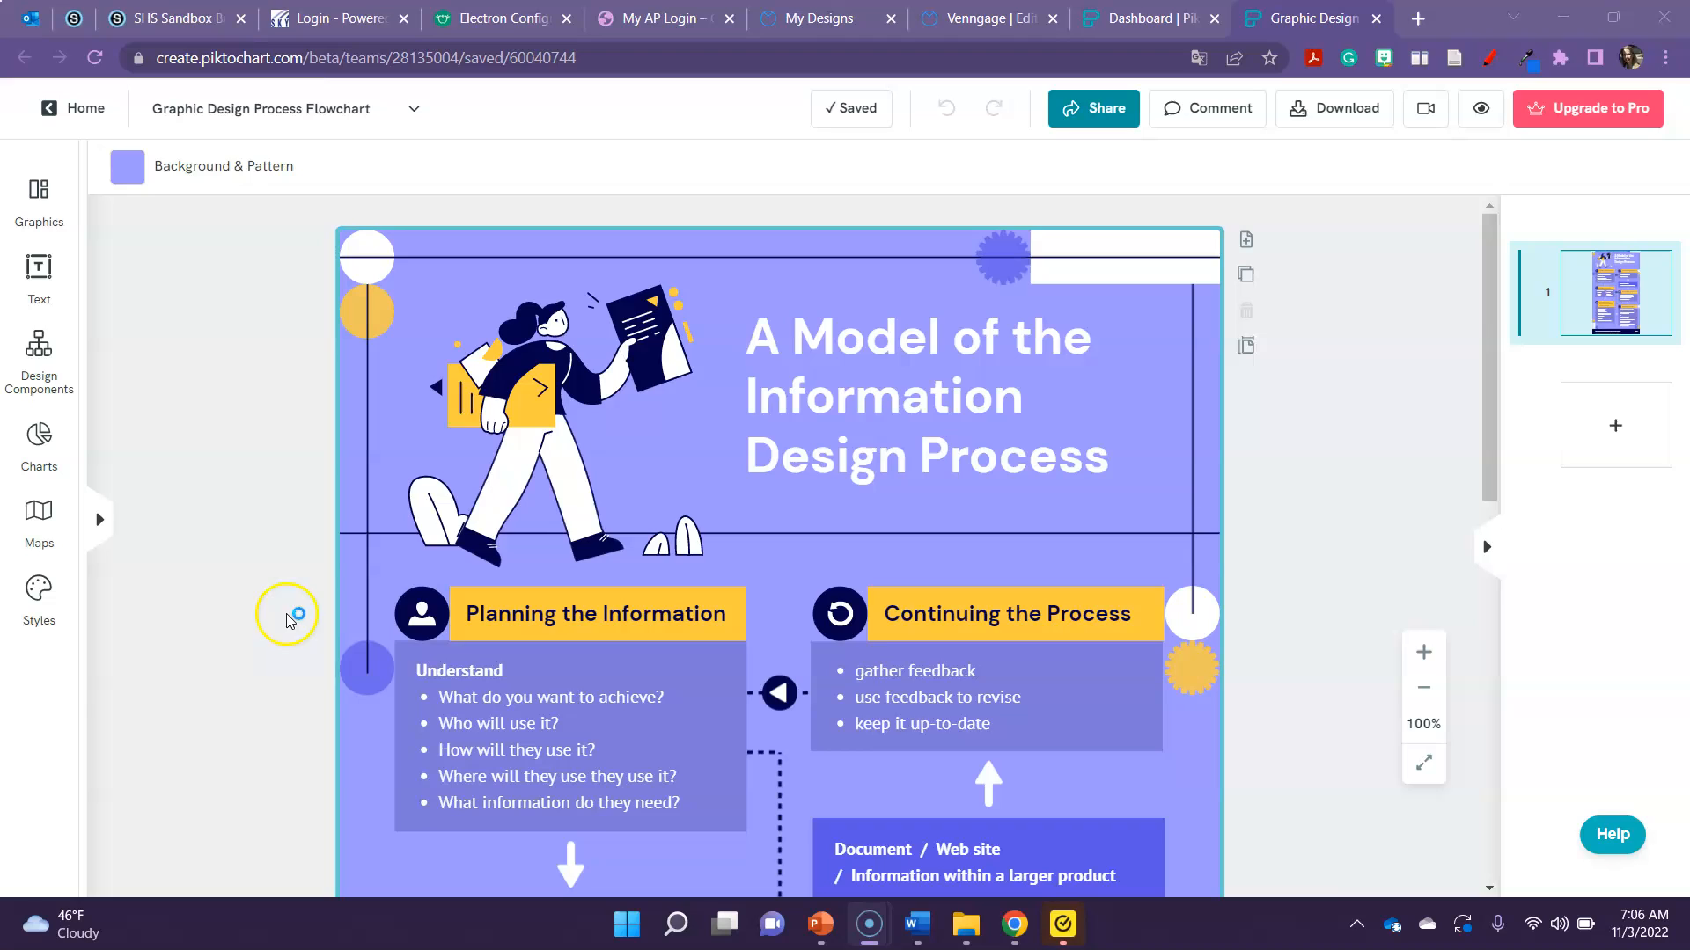
Turn on 'Public on the web' in the infographic's Share settings.
click(975, 723)
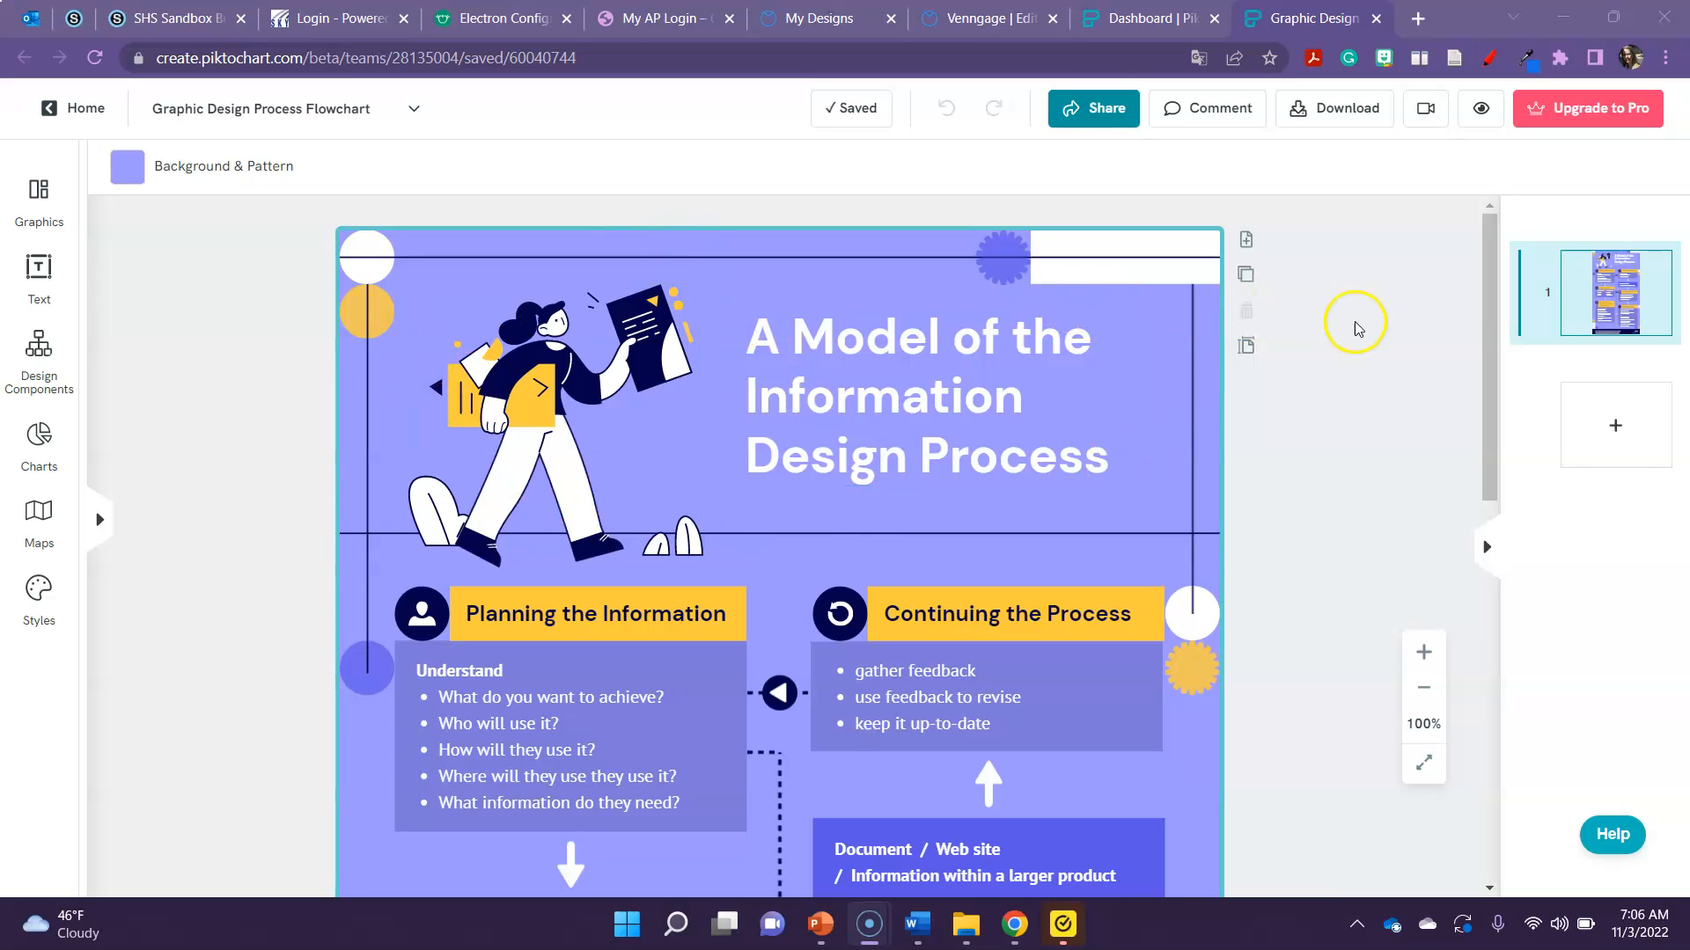
mouse_move(1107, 109)
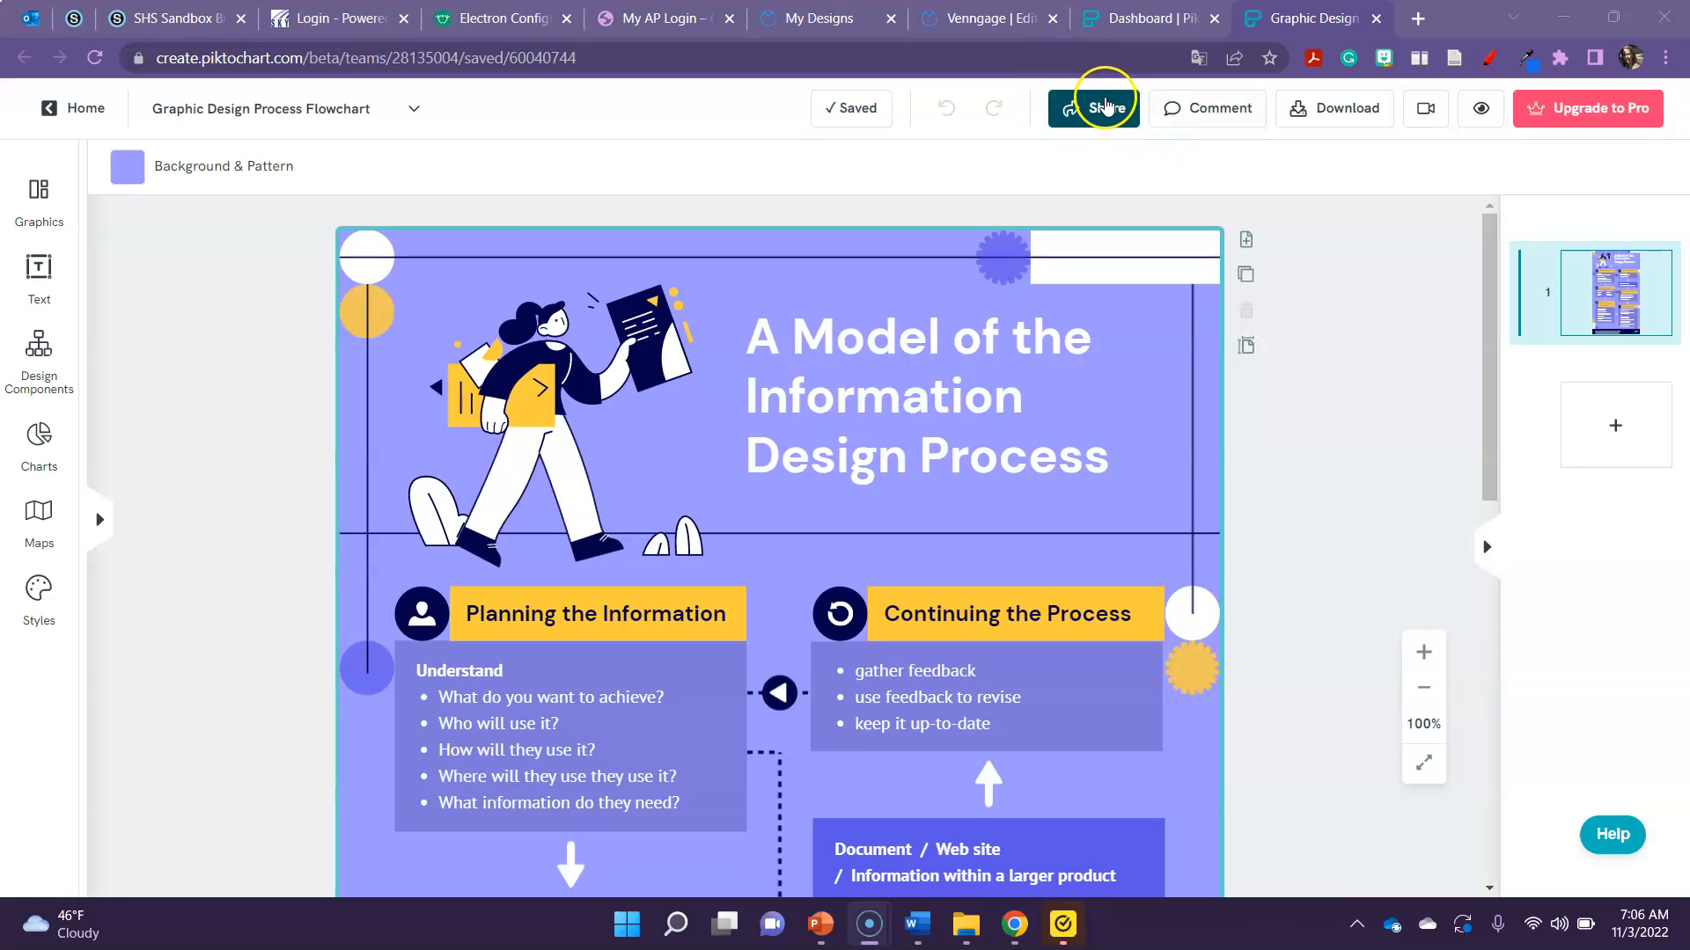
click(1107, 108)
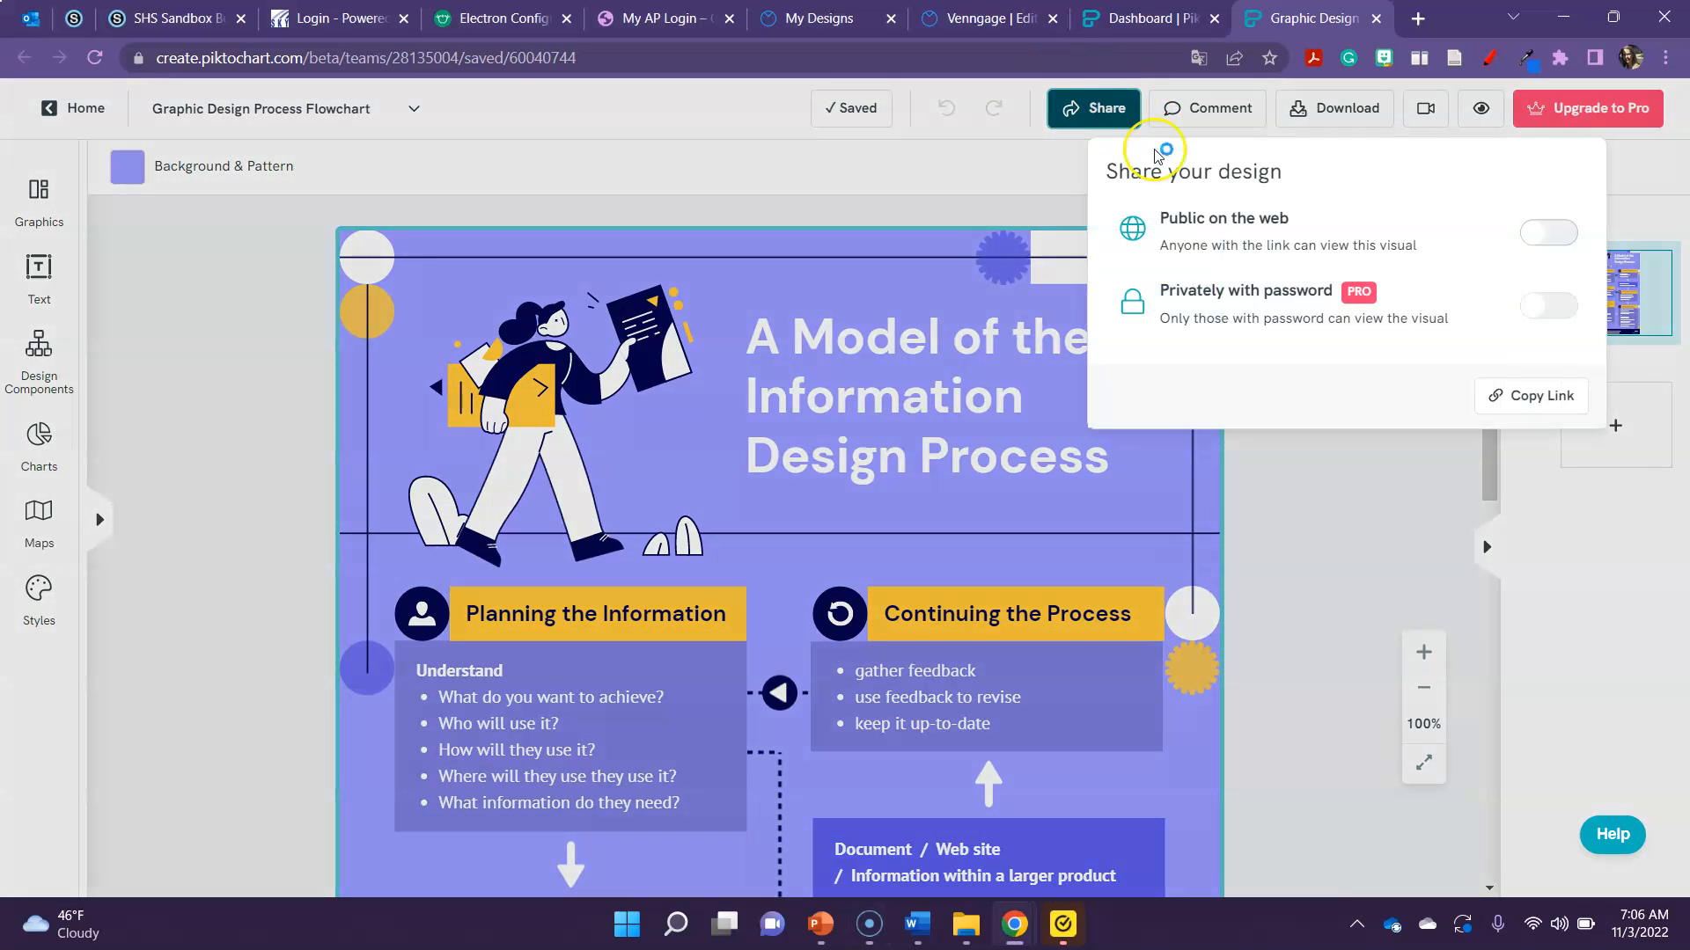
mouse_move(1385, 310)
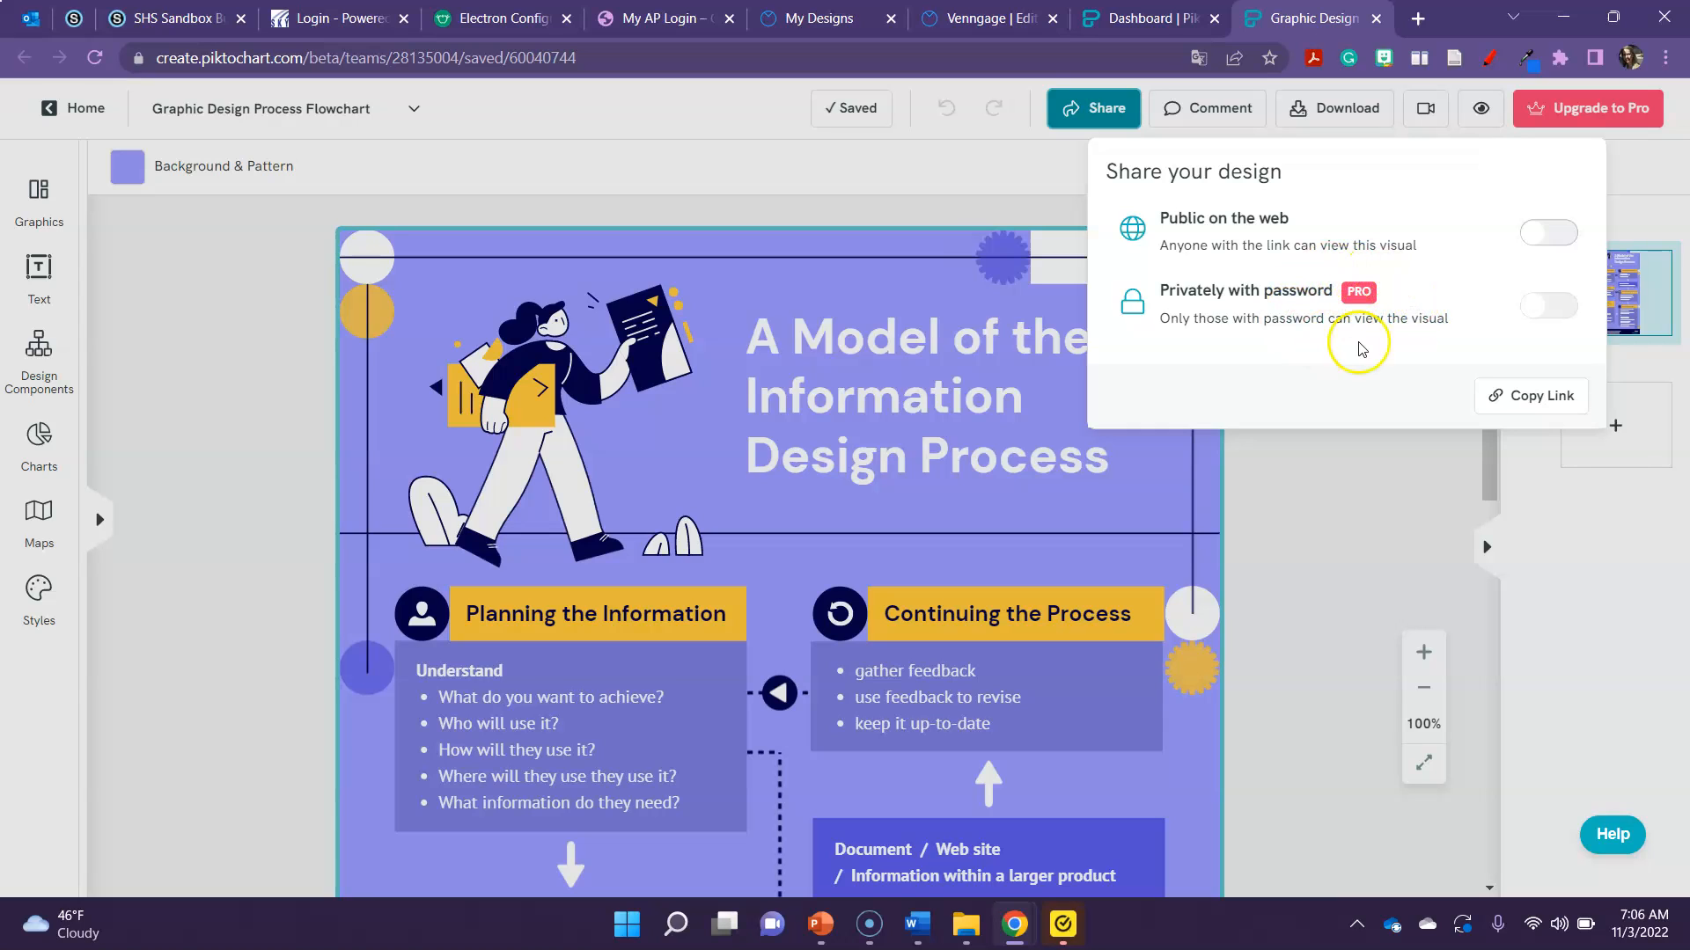
mouse_move(1497, 266)
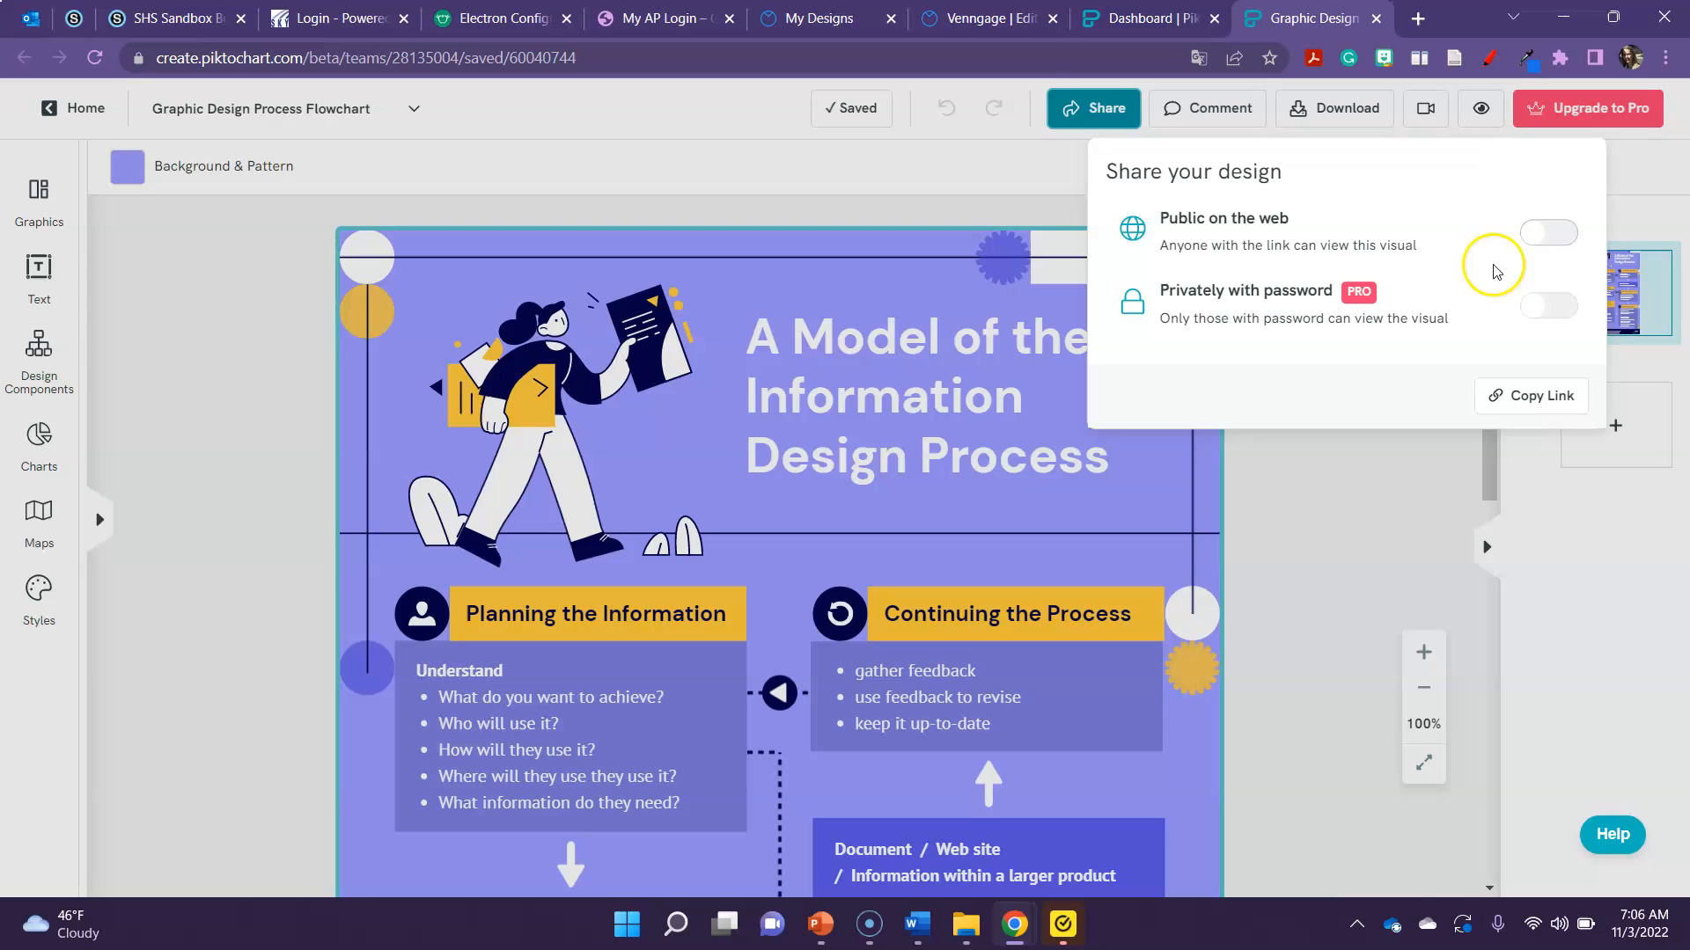
click(1547, 233)
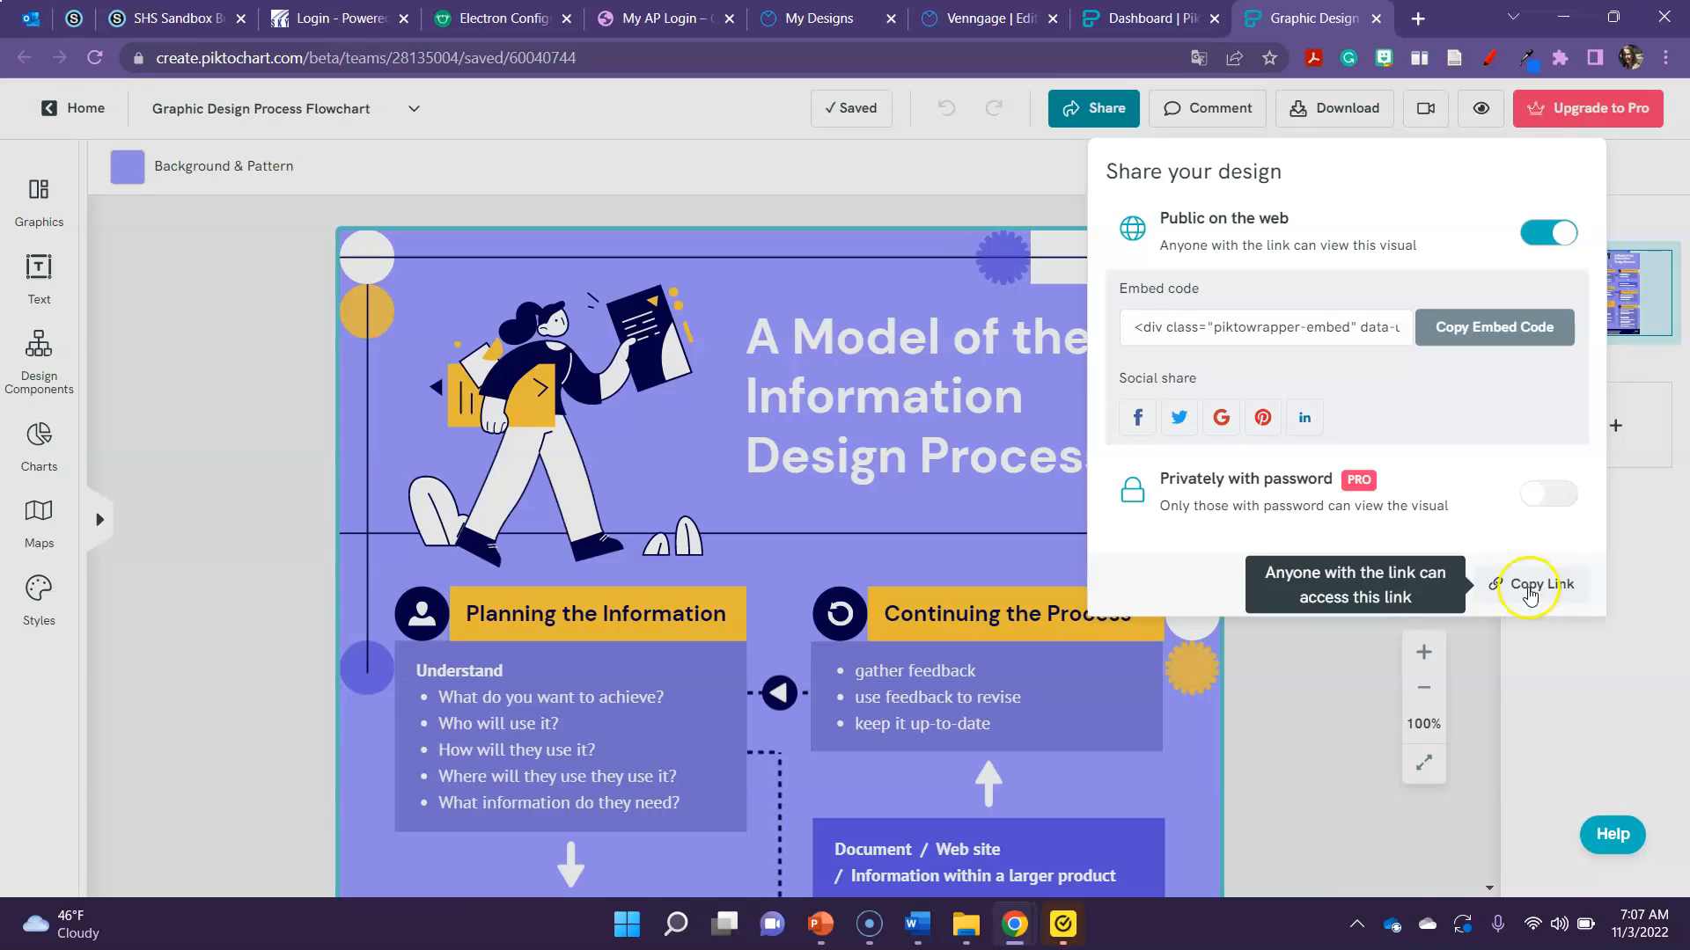
Copy the infographic's public share link.
click(1541, 584)
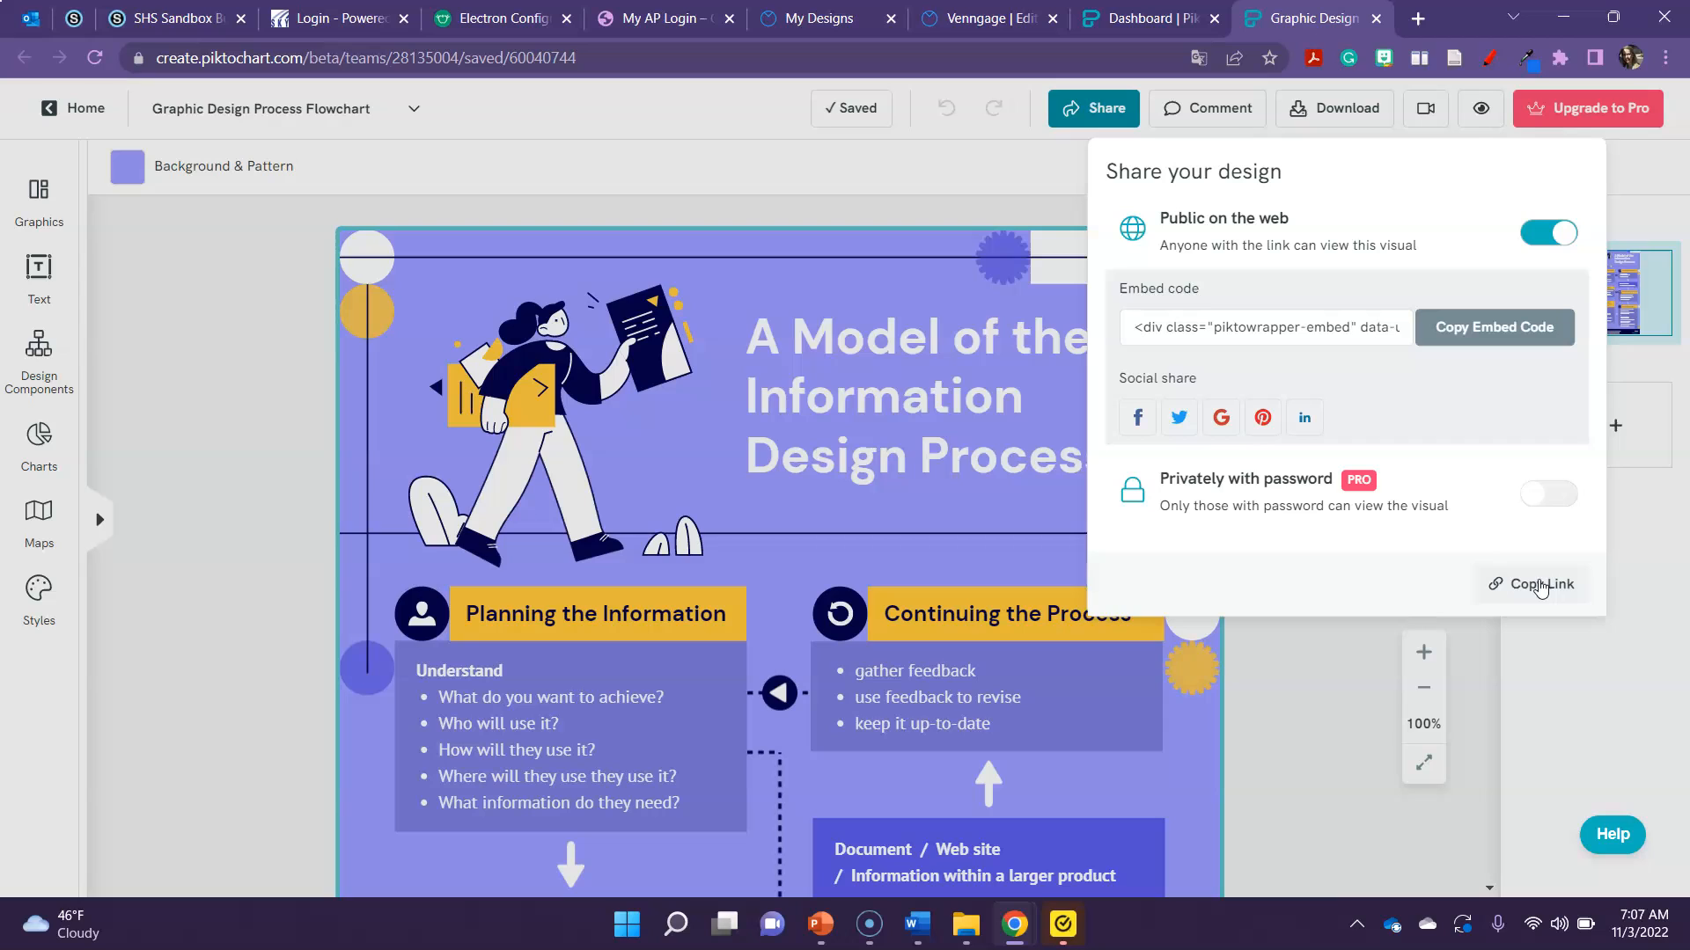
click(1542, 584)
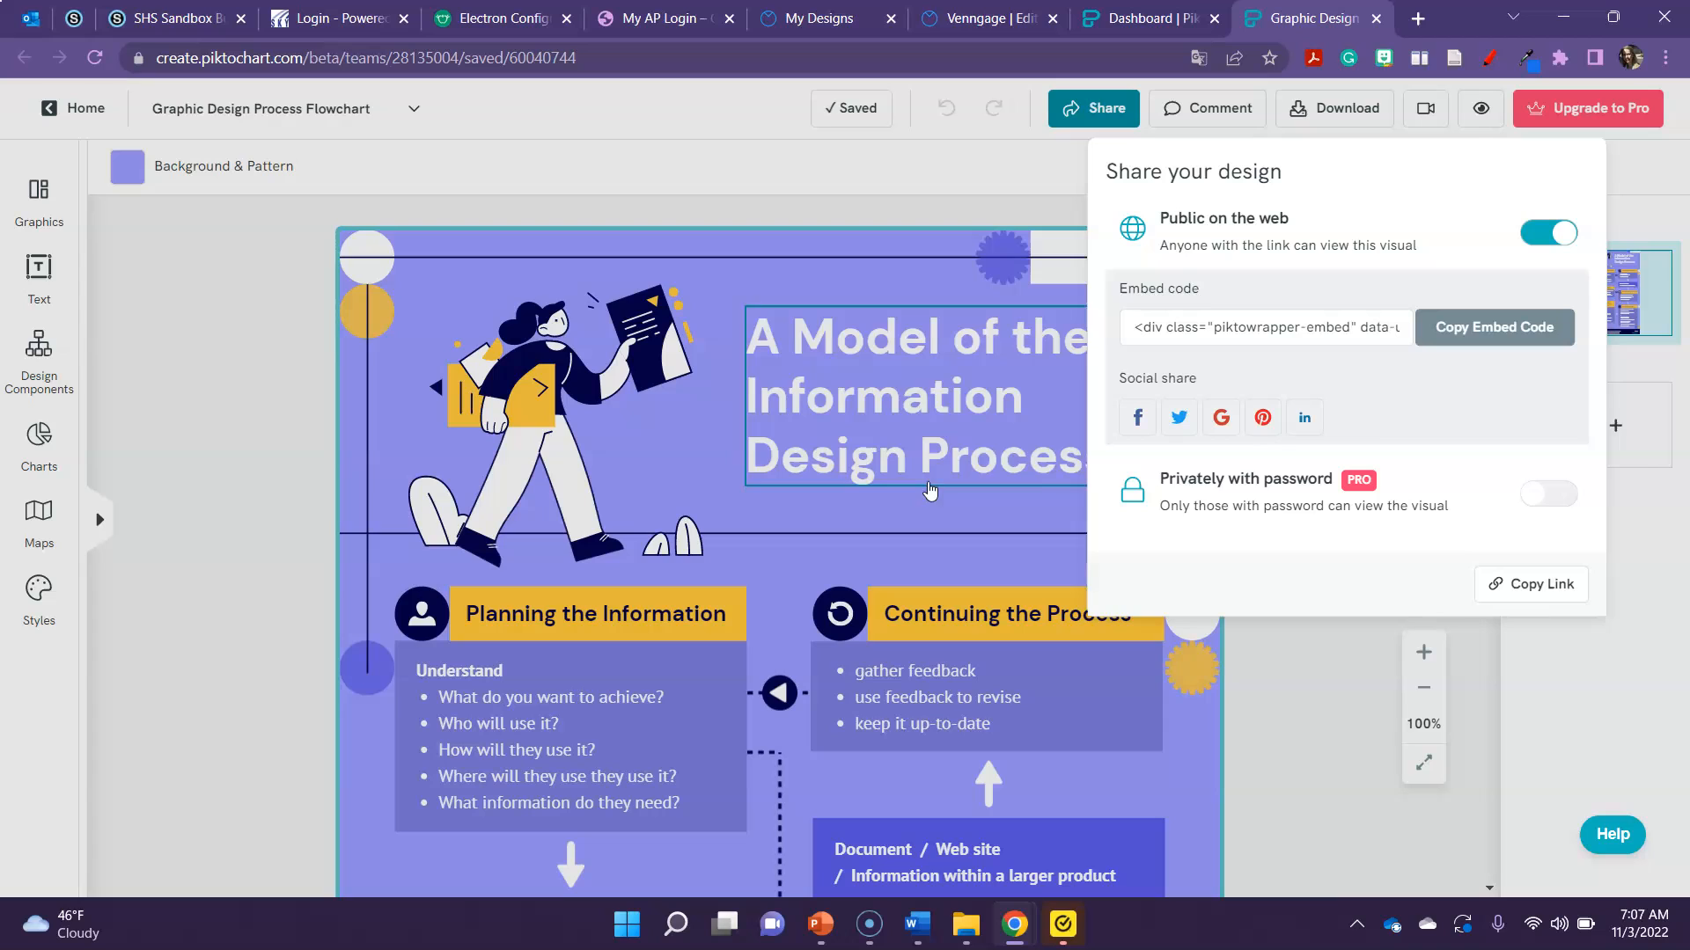
click(1535, 585)
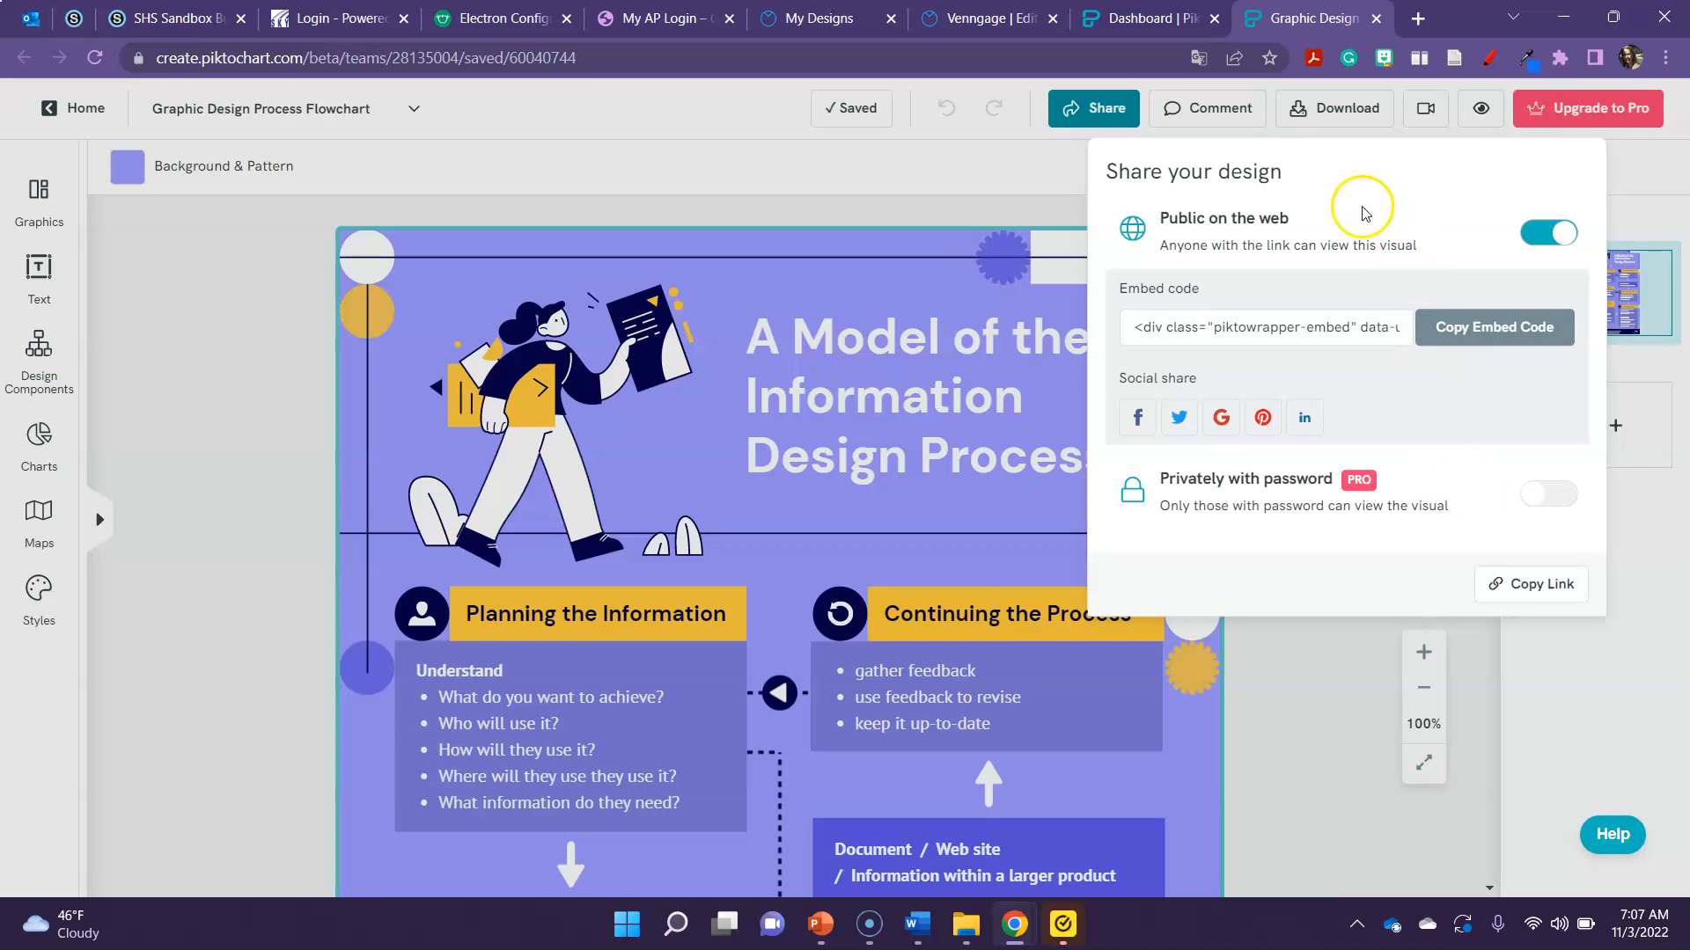
click(1334, 108)
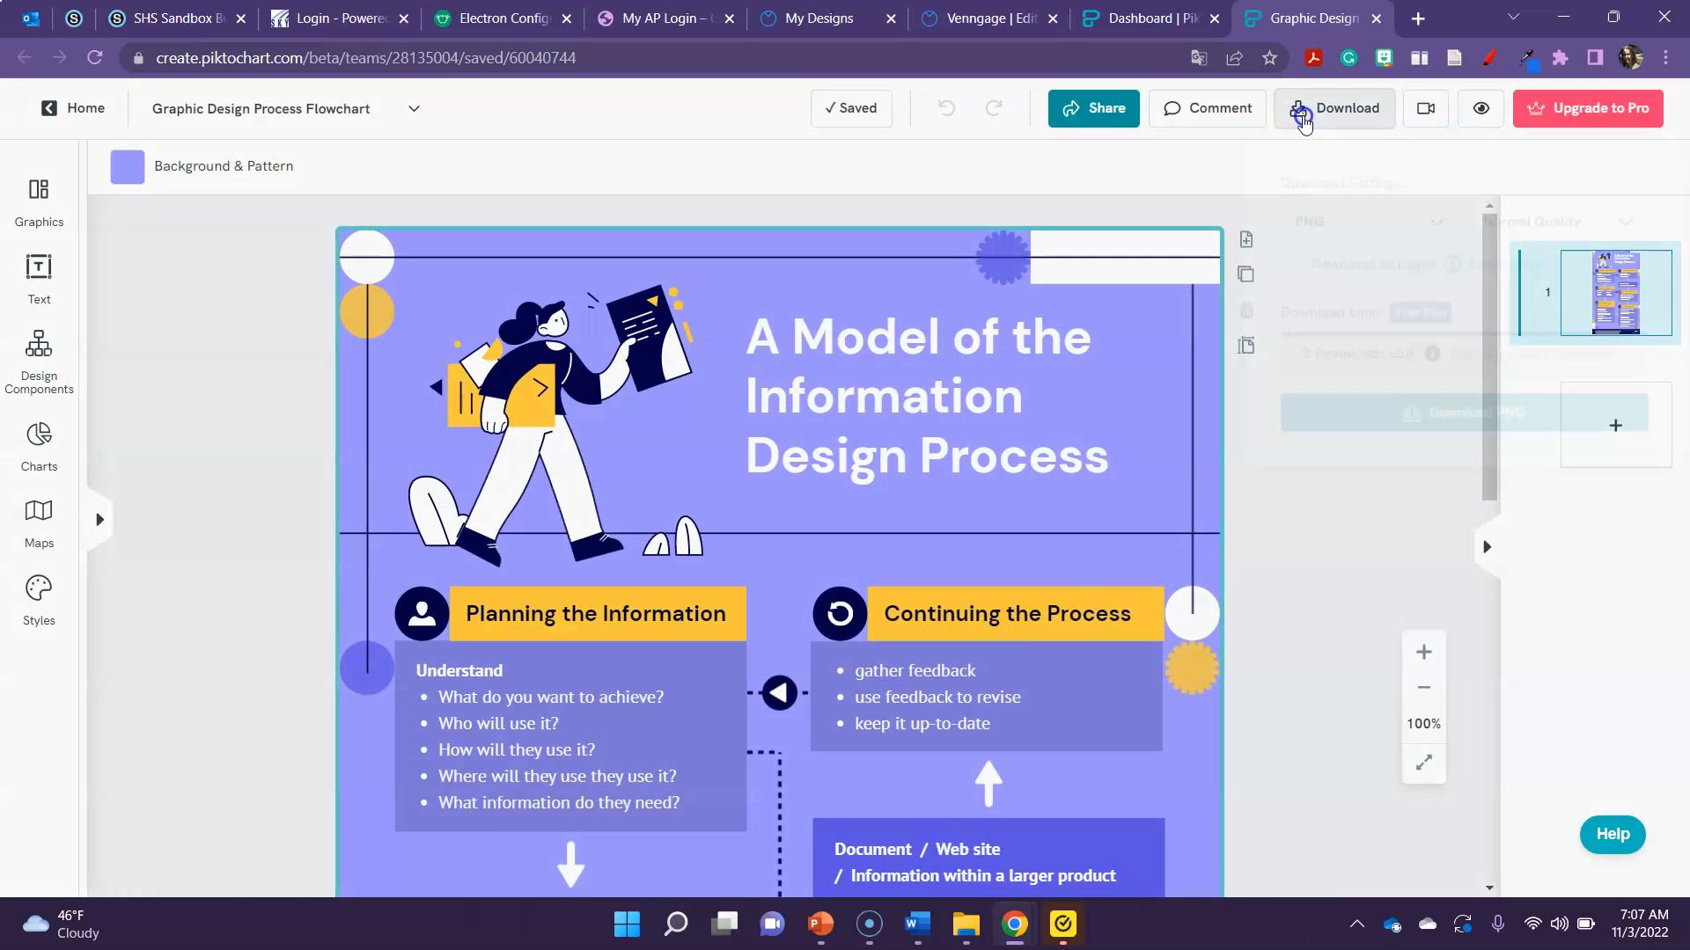
click(1304, 108)
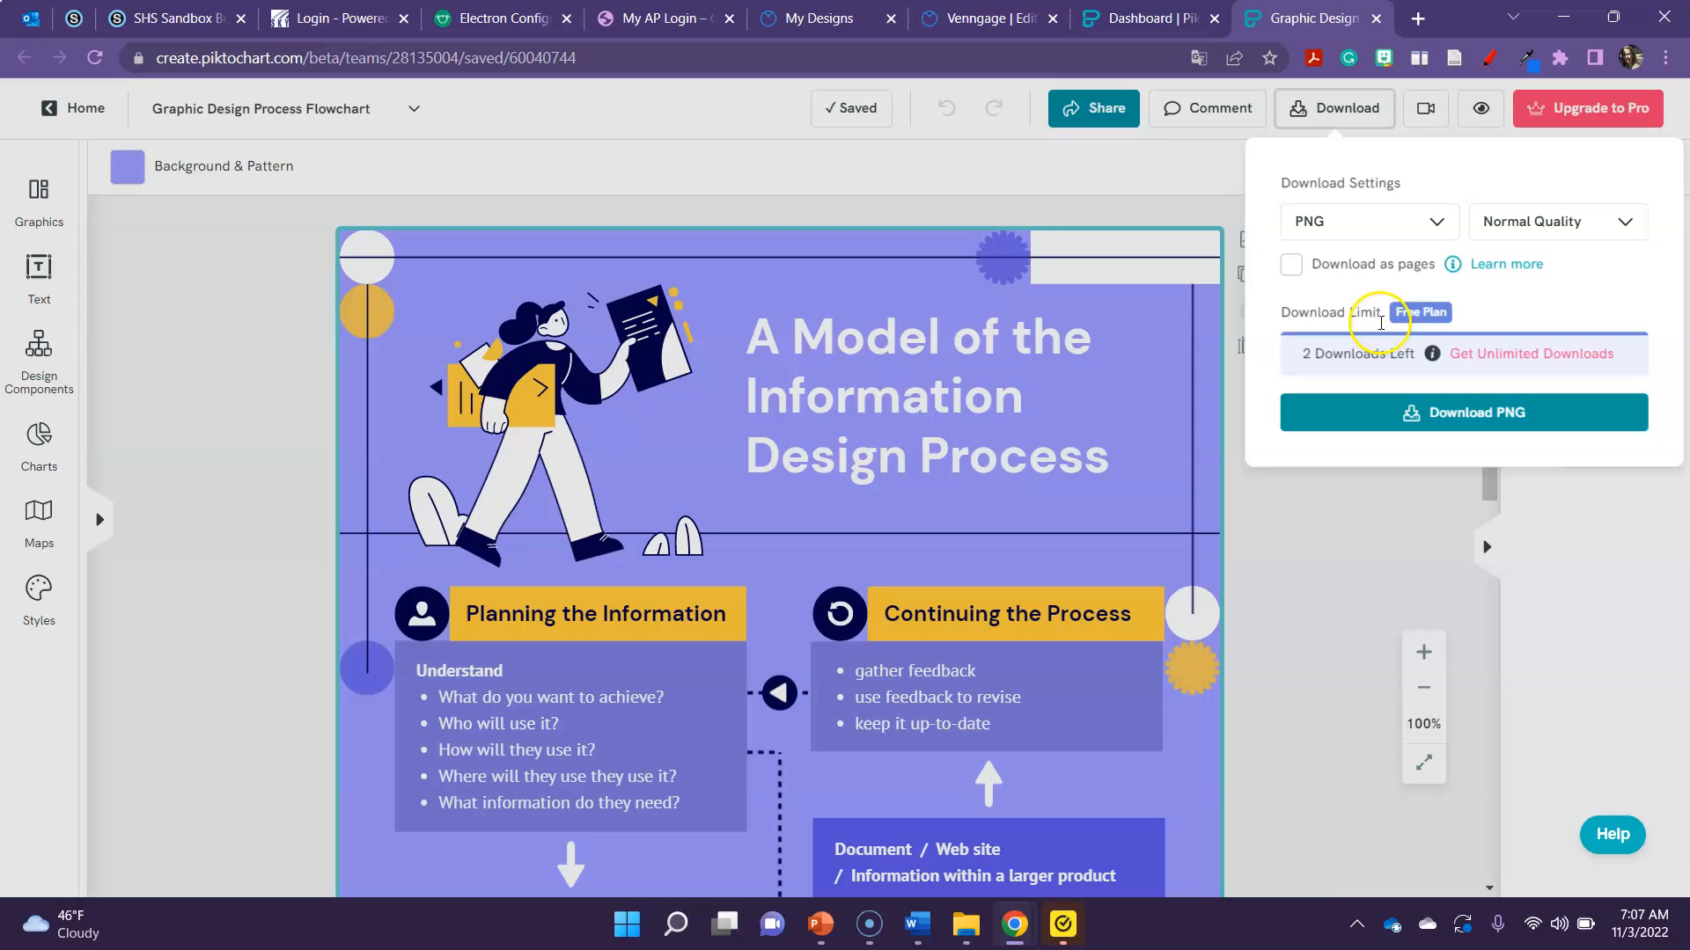
mouse_move(1391, 376)
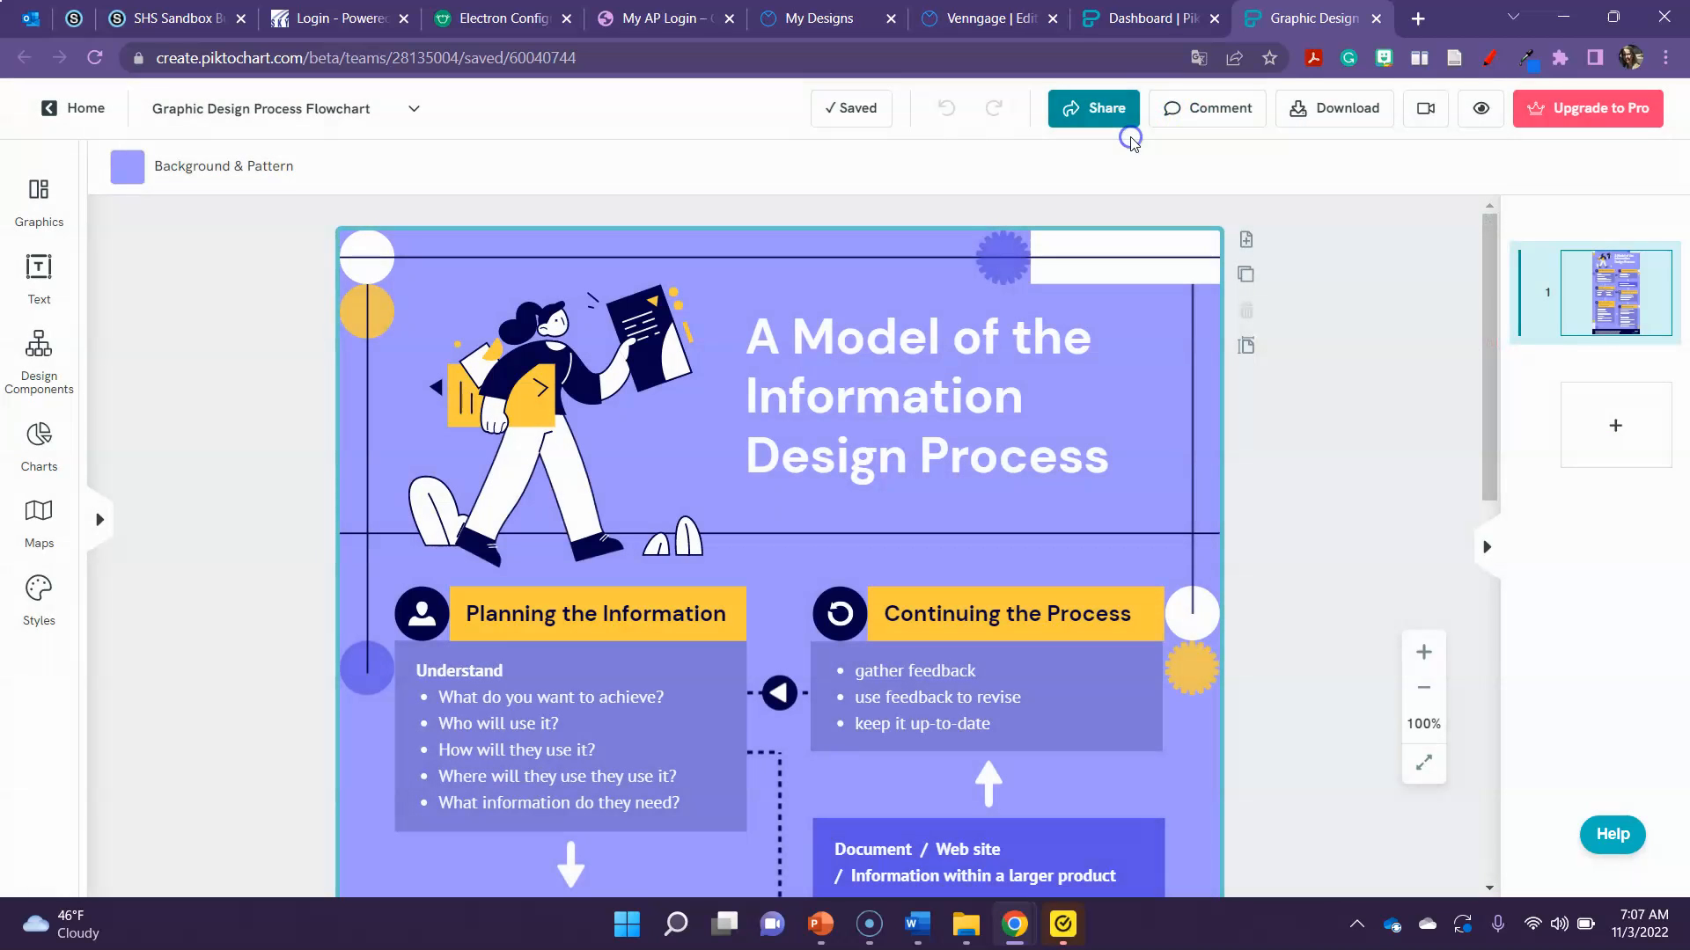
Reopen the 'Share your design' panel, confirming the infographic is still public.
click(1093, 109)
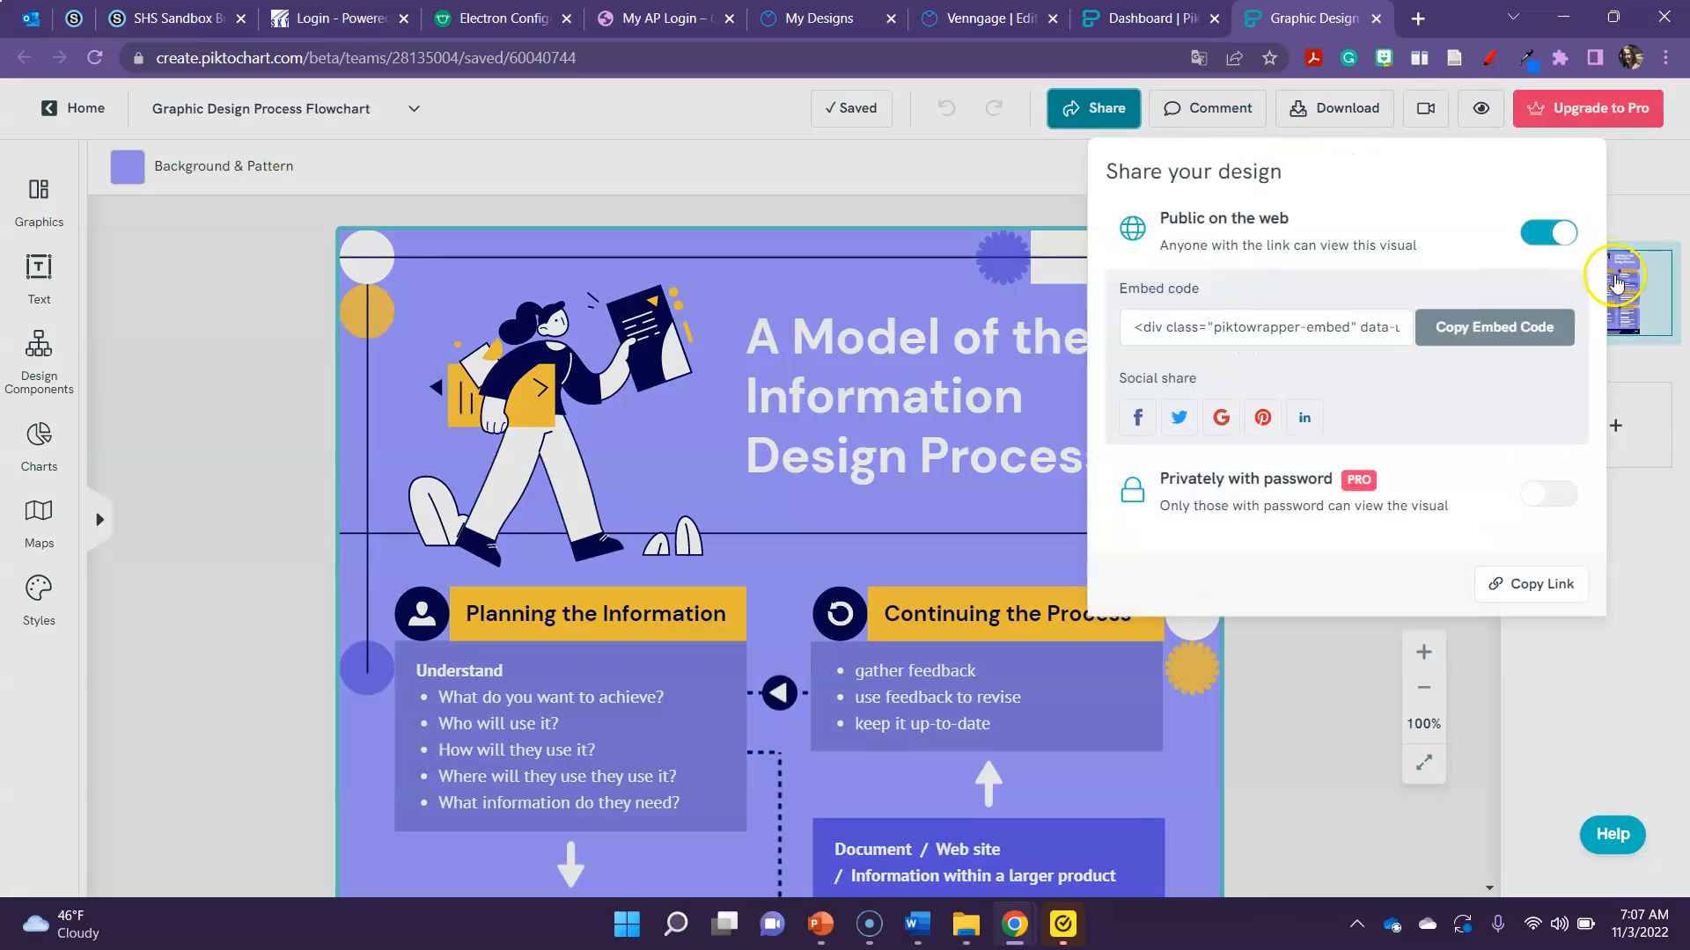
mouse_move(1563, 590)
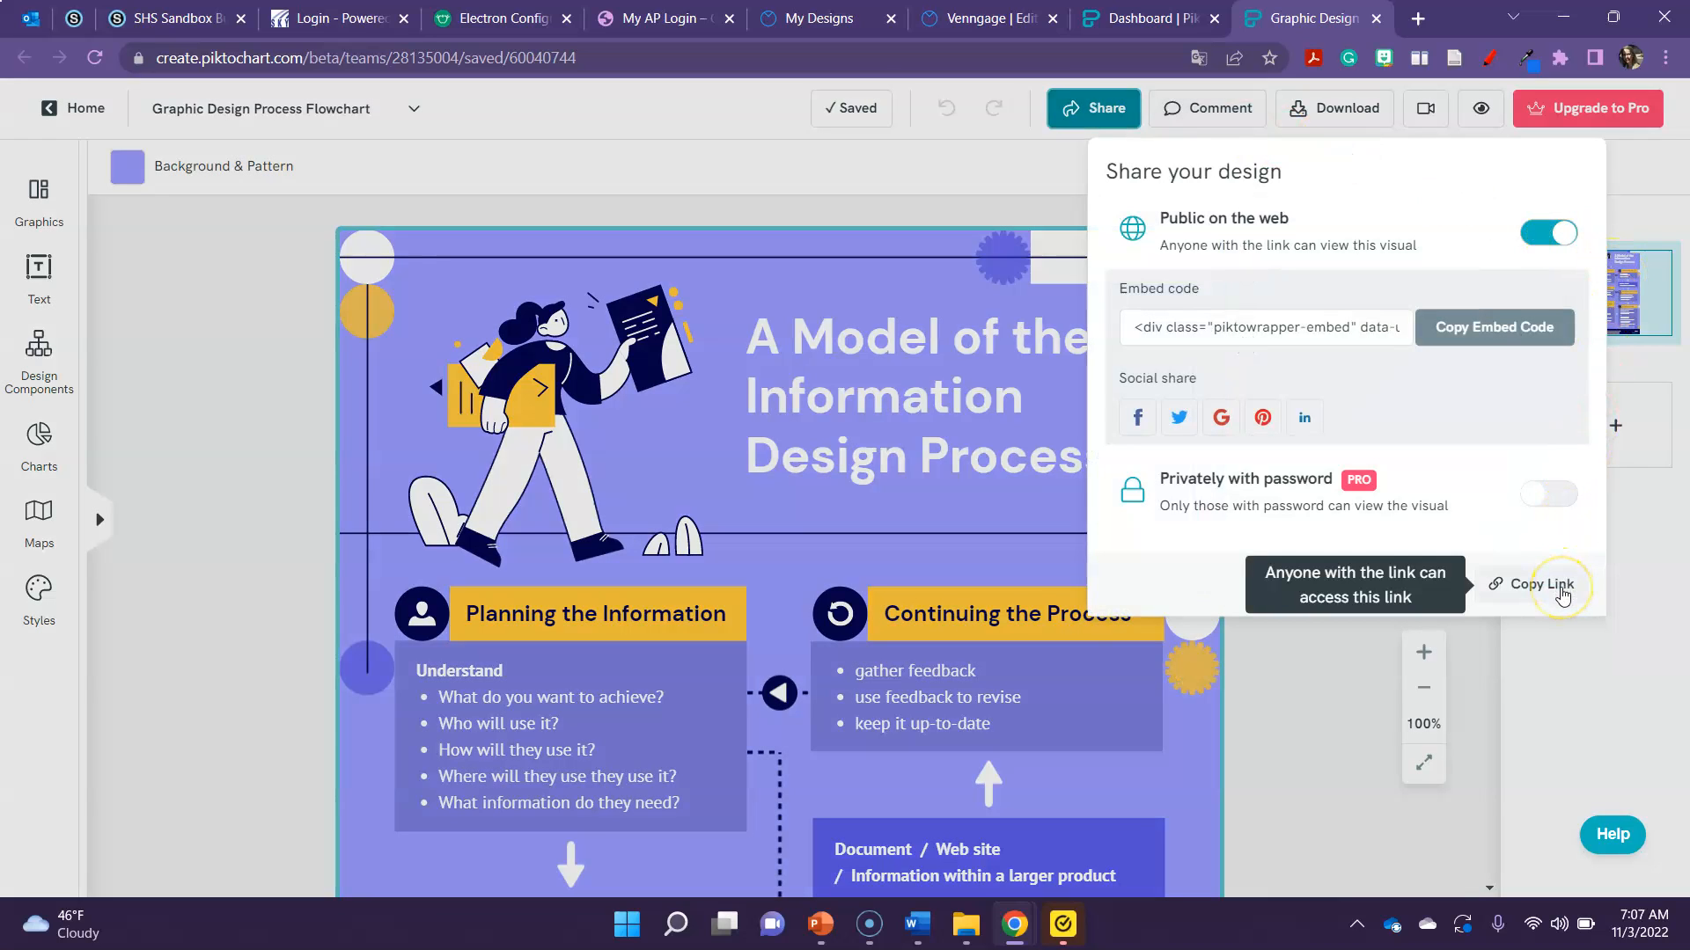